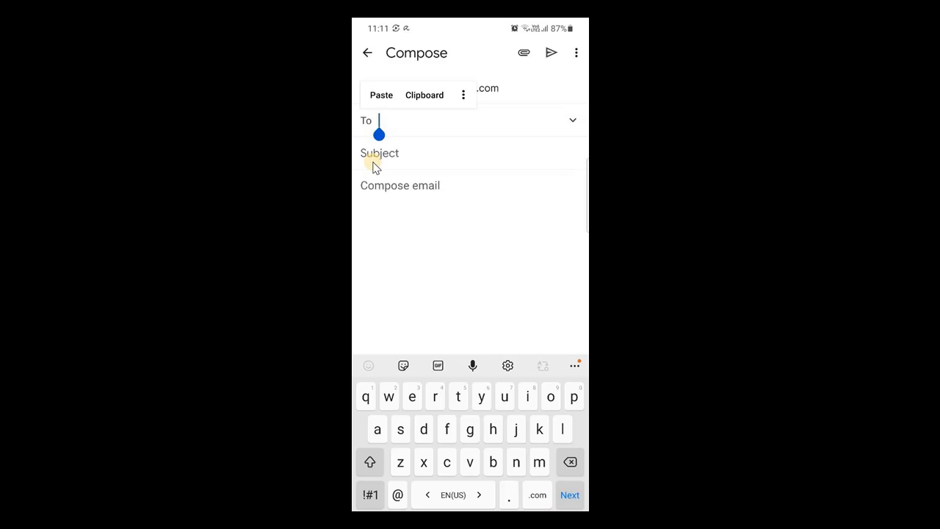
# Reach Samsung Keyboard settings from the keyboard toolbar's gear in the compose screen
pyautogui.click(370, 494)
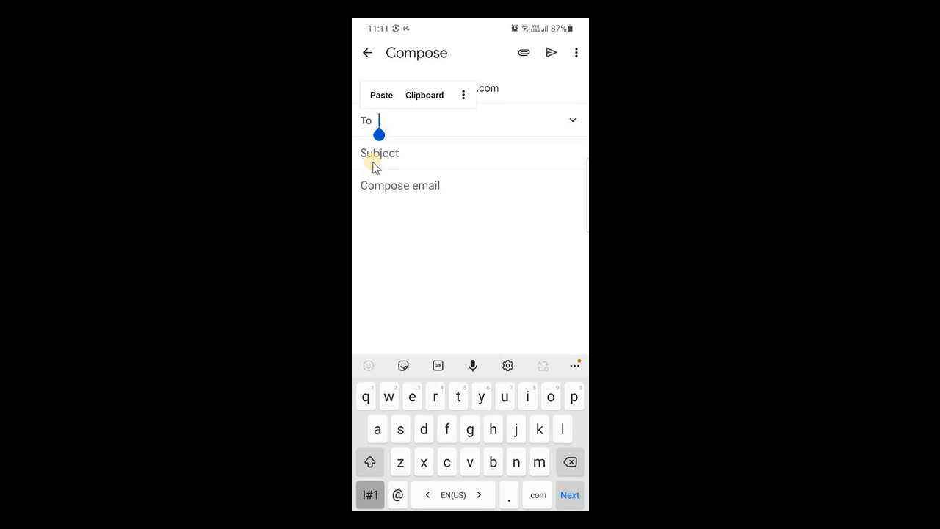
pyautogui.click(370, 493)
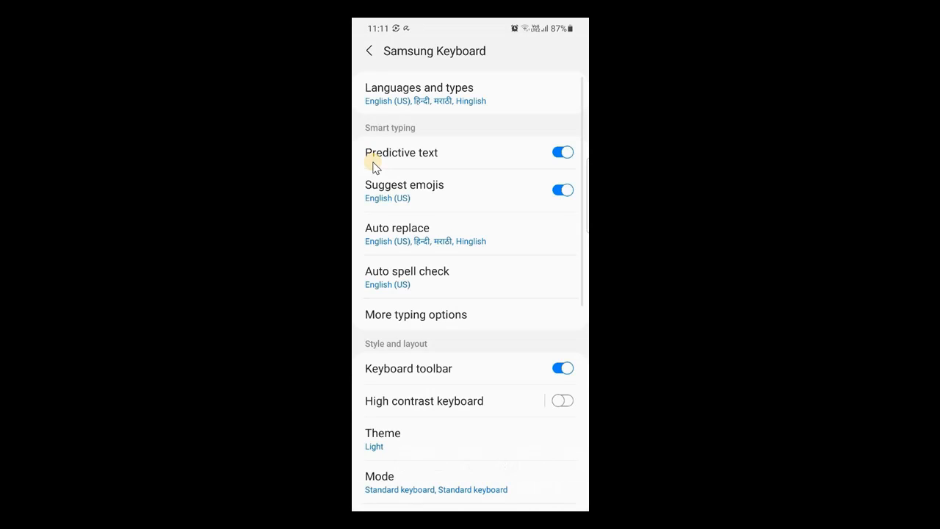
# In Layout, switch on Number keys and Alternative characters, then back out to the settings list
pyautogui.scroll(-3)
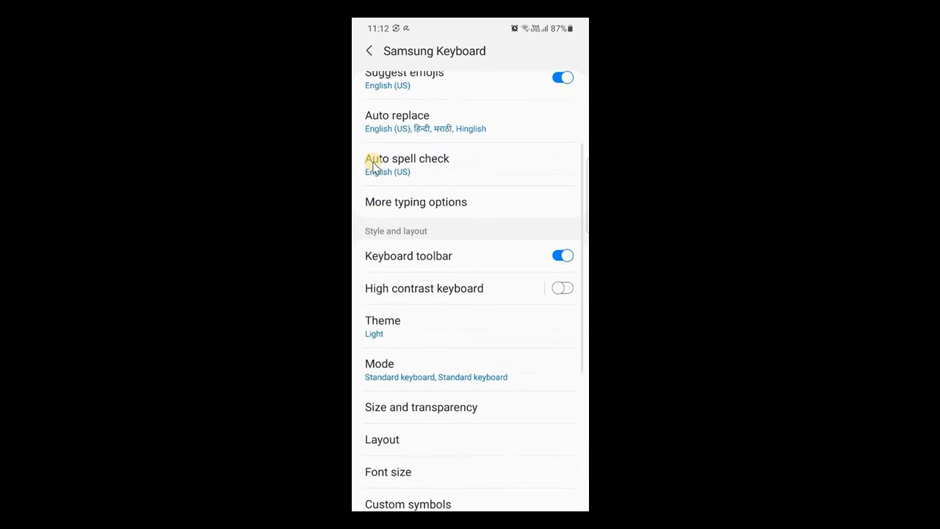
pyautogui.click(382, 439)
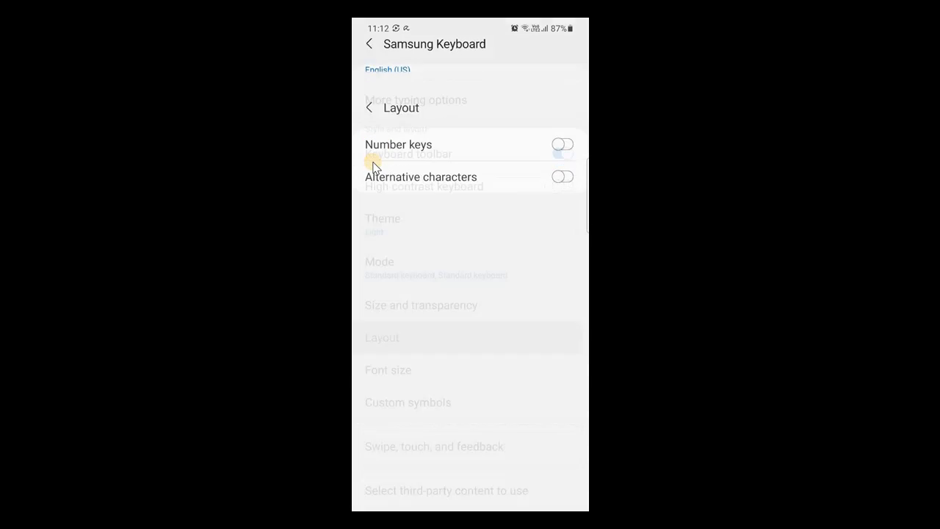
pyautogui.click(562, 144)
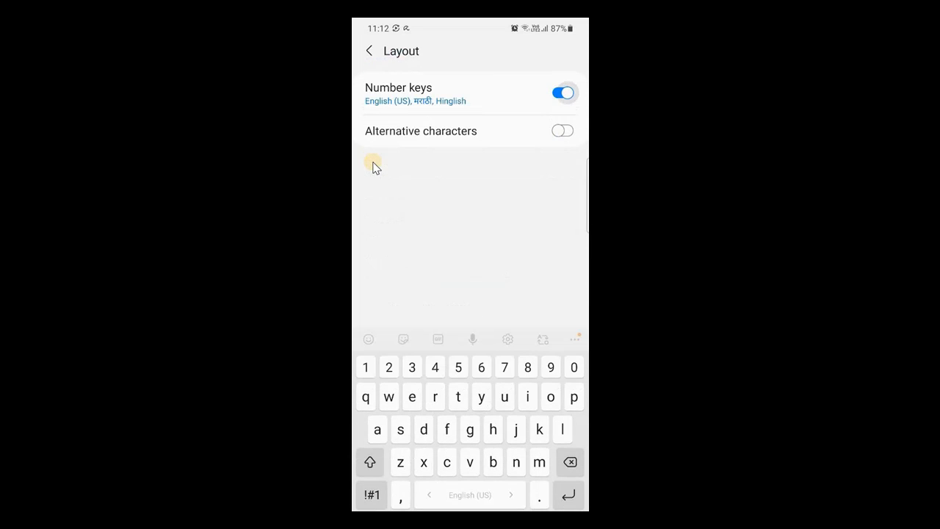
pyautogui.click(562, 129)
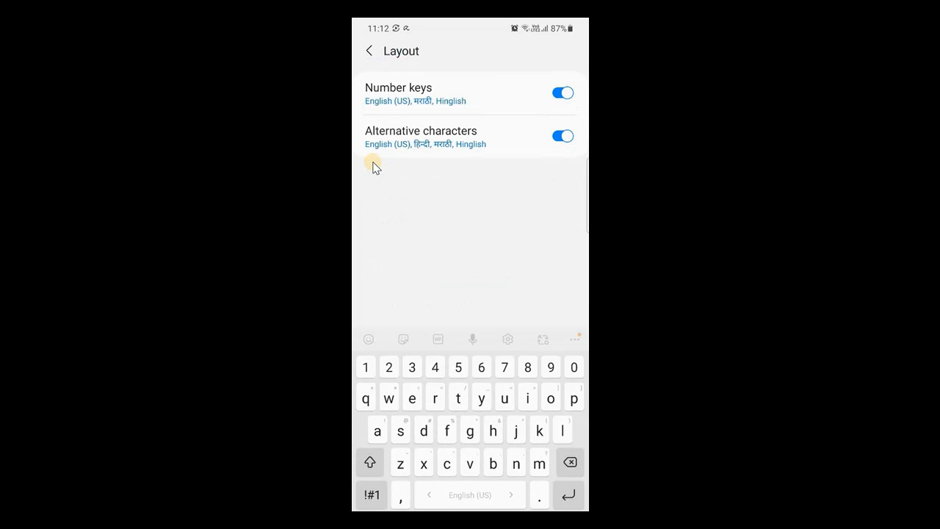
pyautogui.click(368, 50)
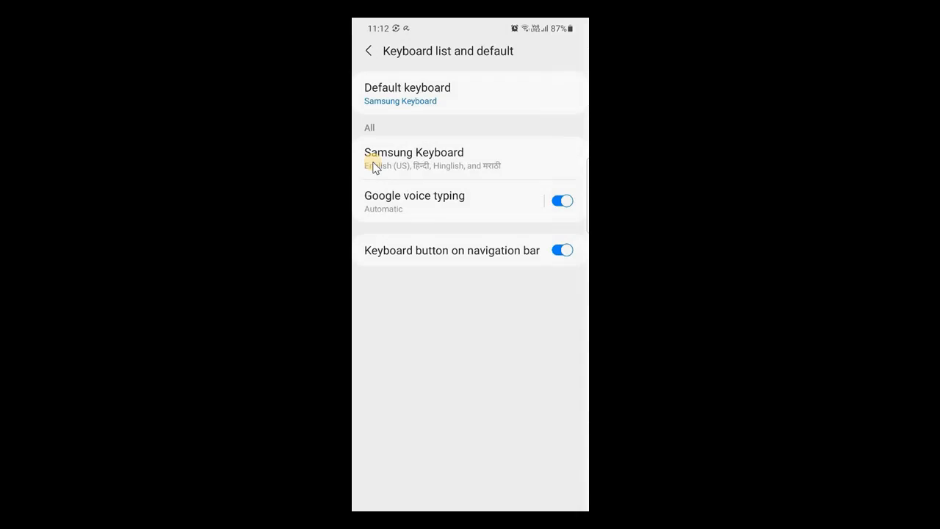
# Back in the draft's To field, long-press a letter key to reveal its alternative characters such as @
pyautogui.click(369, 50)
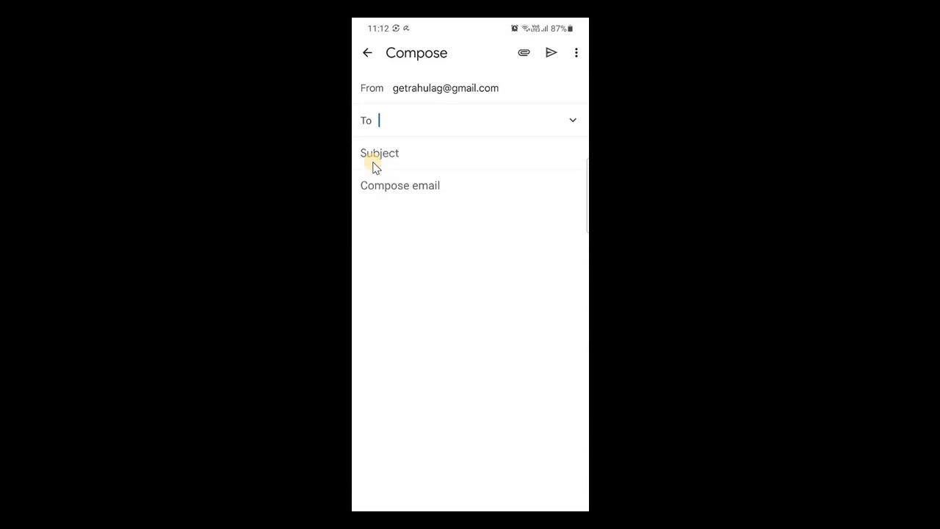
pyautogui.click(404, 121)
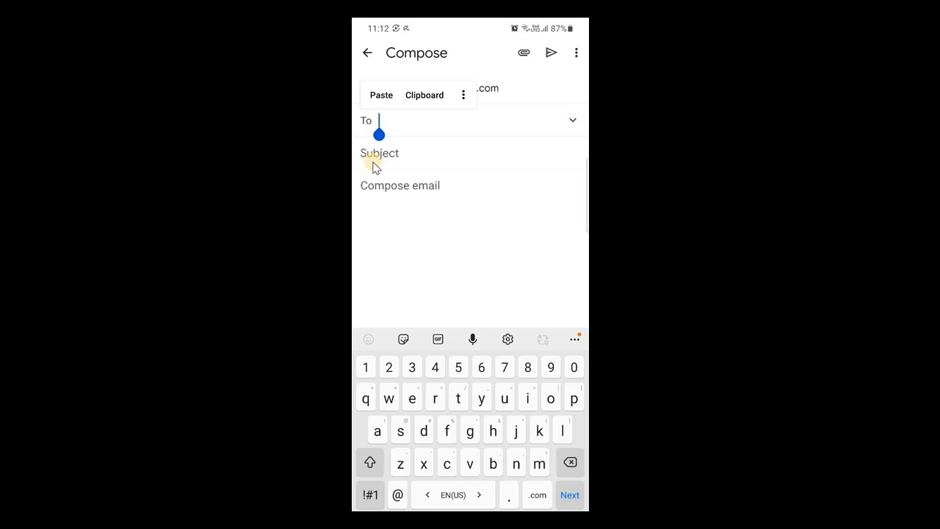
pyautogui.click(551, 396)
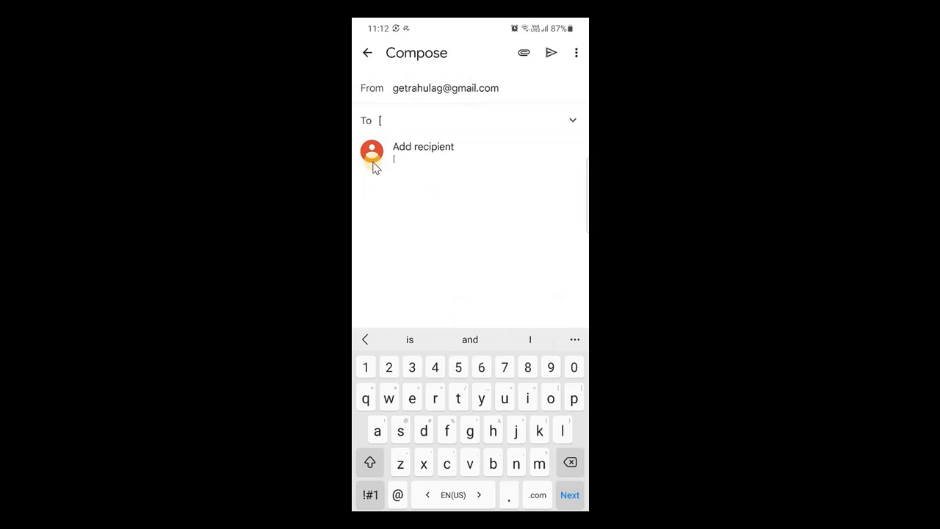
pyautogui.click(411, 396)
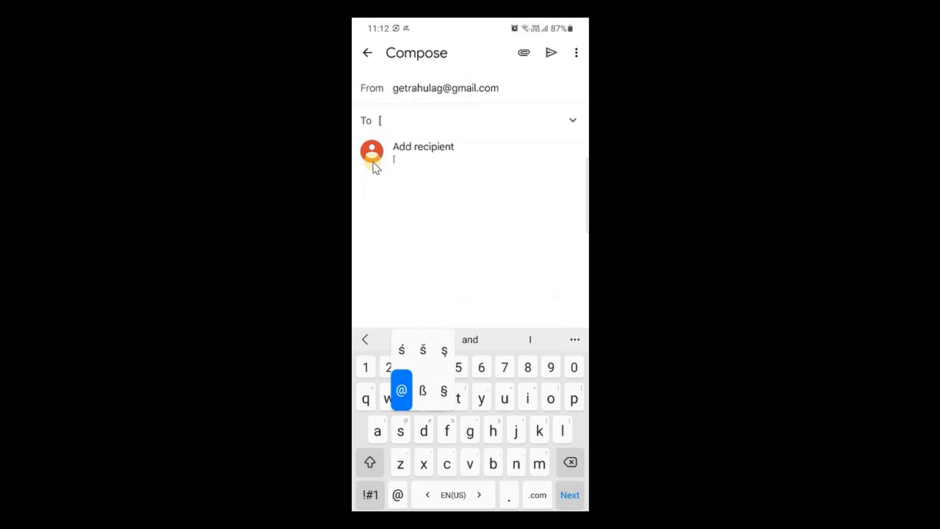